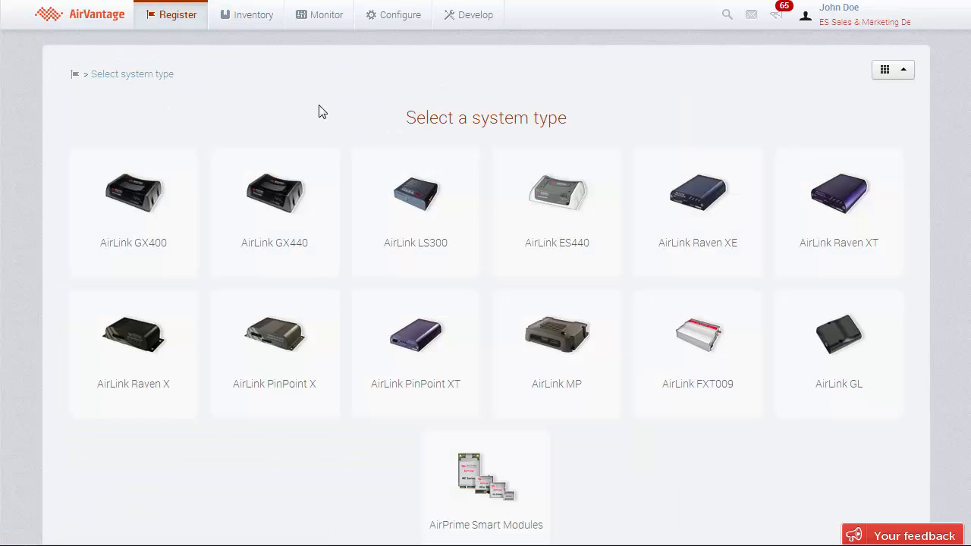
mouse_move(330, 112)
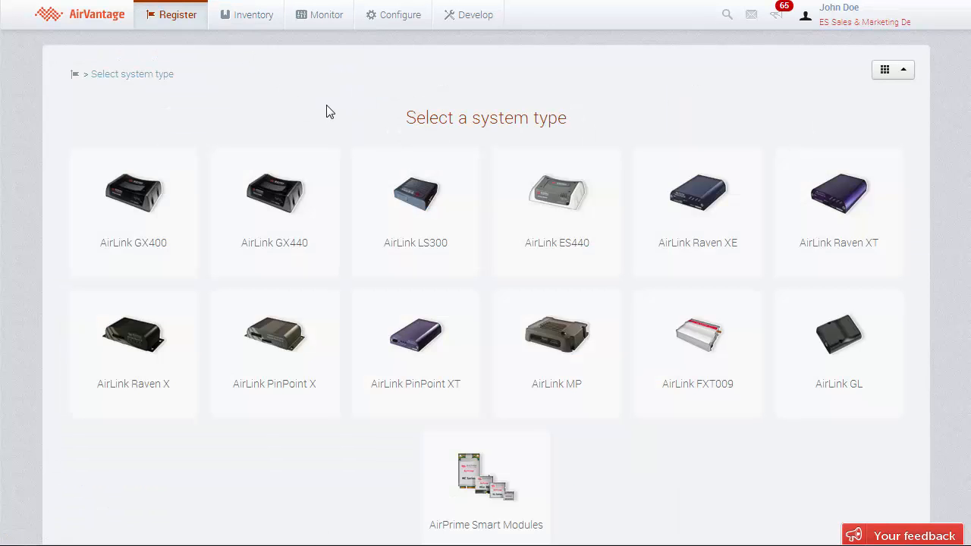
Step: Choose AirLink GX400 as the system type to register
left_click(134, 209)
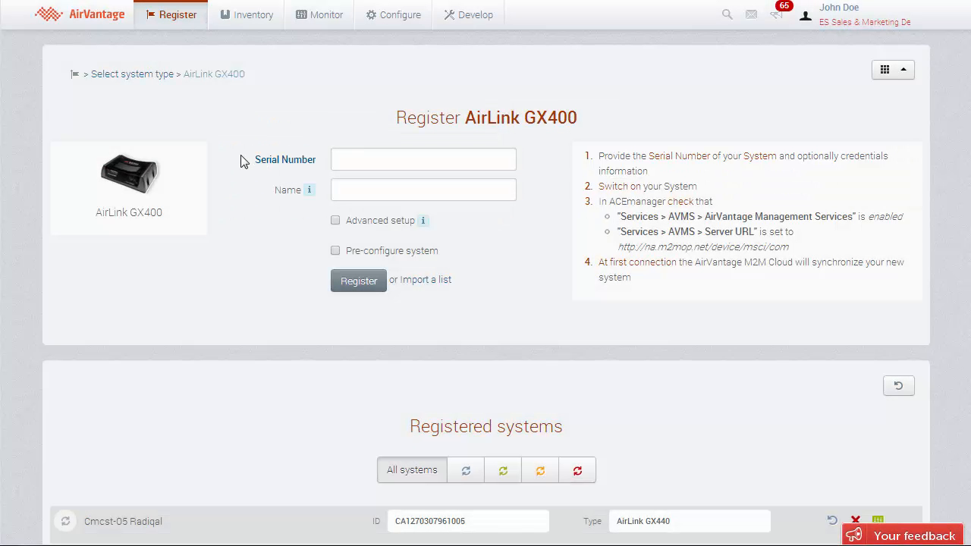
scroll("down", 3)
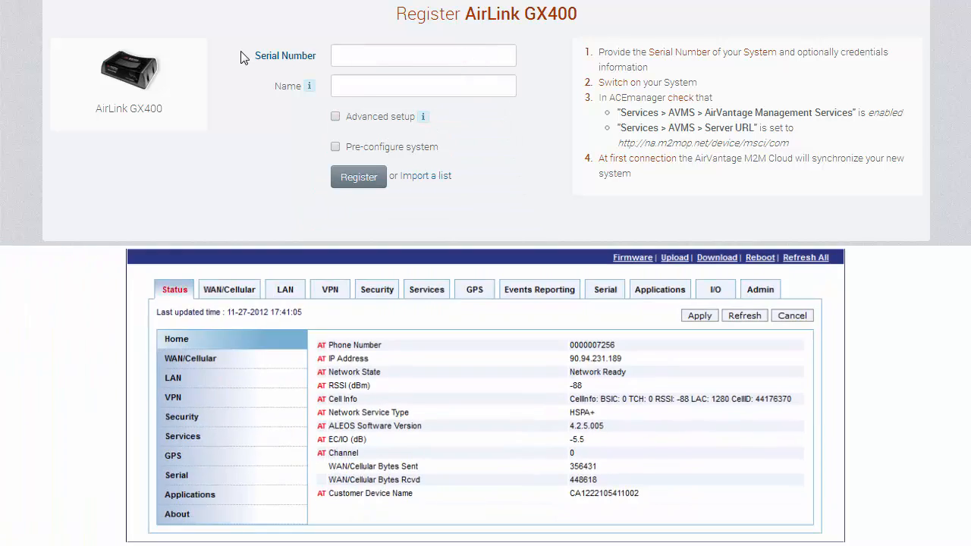
left_click(173, 289)
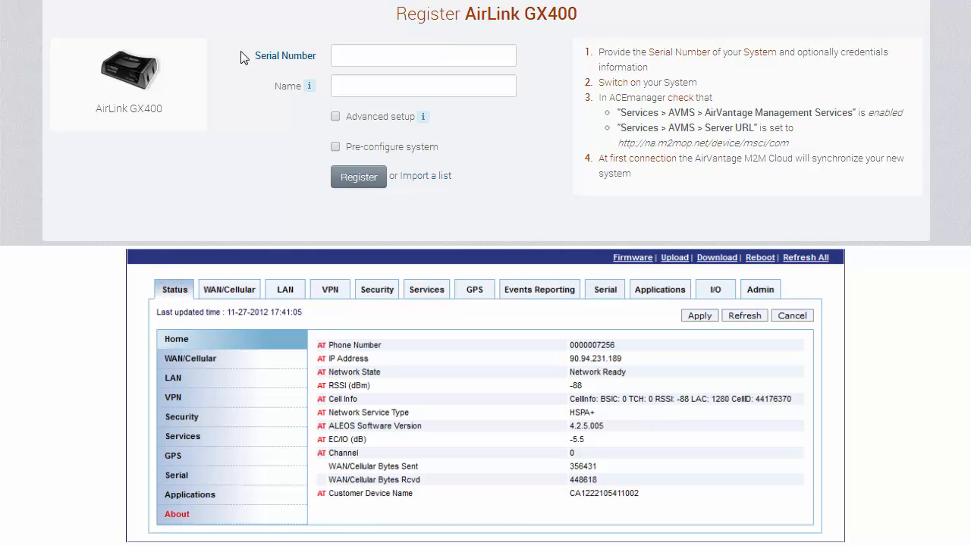
left_click(179, 515)
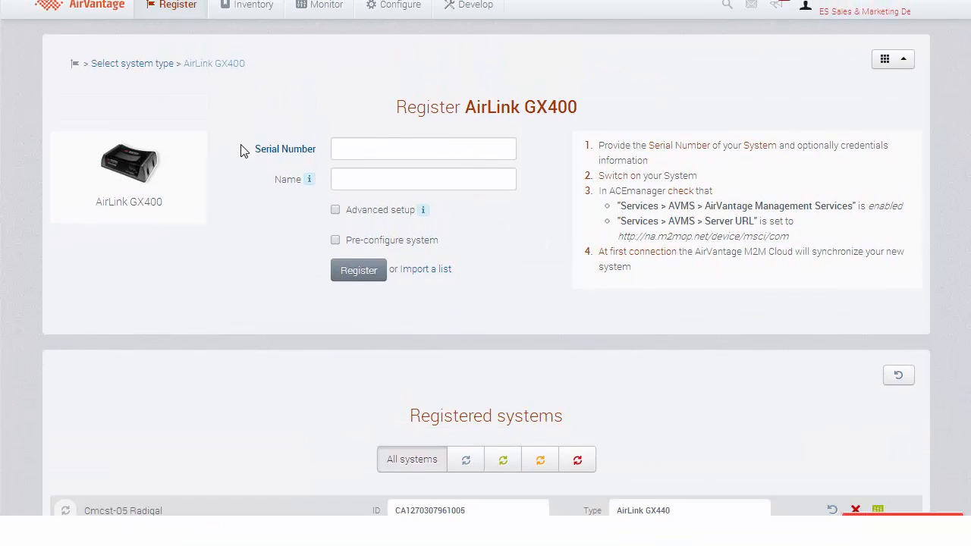
type("CA1222105411002")
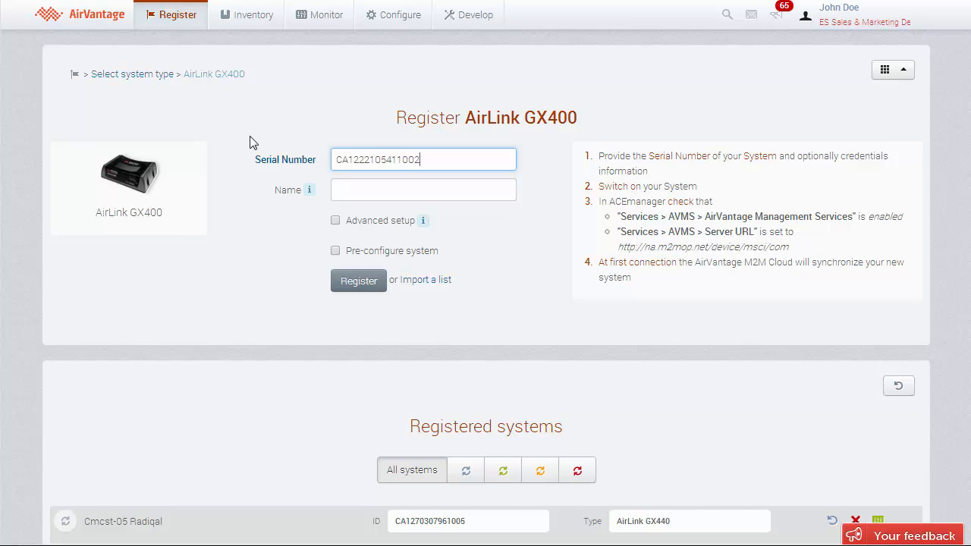
left_click(423, 190)
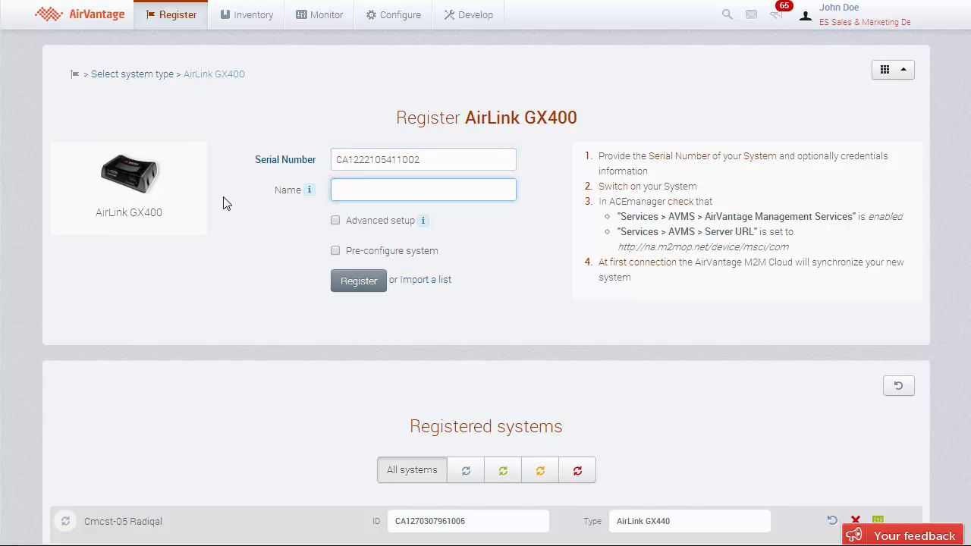
type("MyGX400")
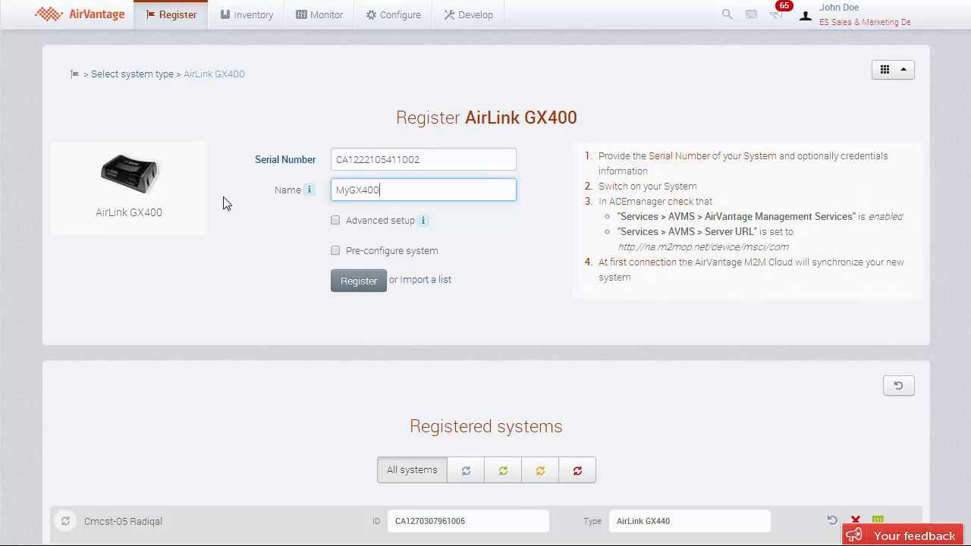
mouse_move(308, 248)
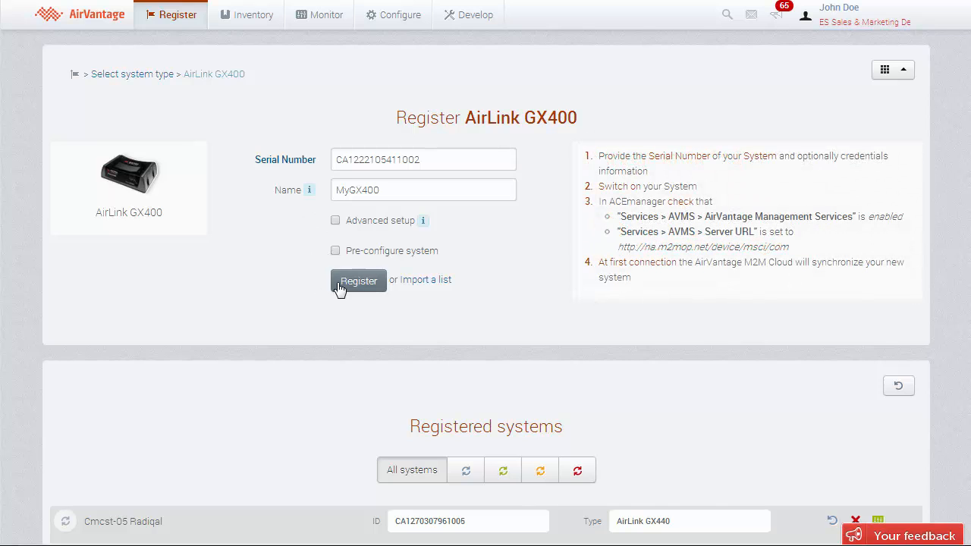
left_click(358, 281)
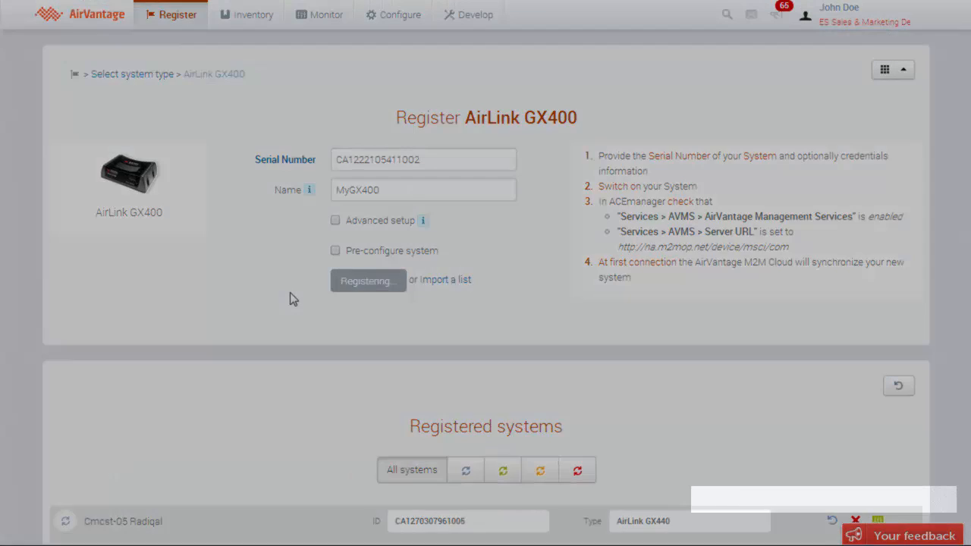
left_click(367, 281)
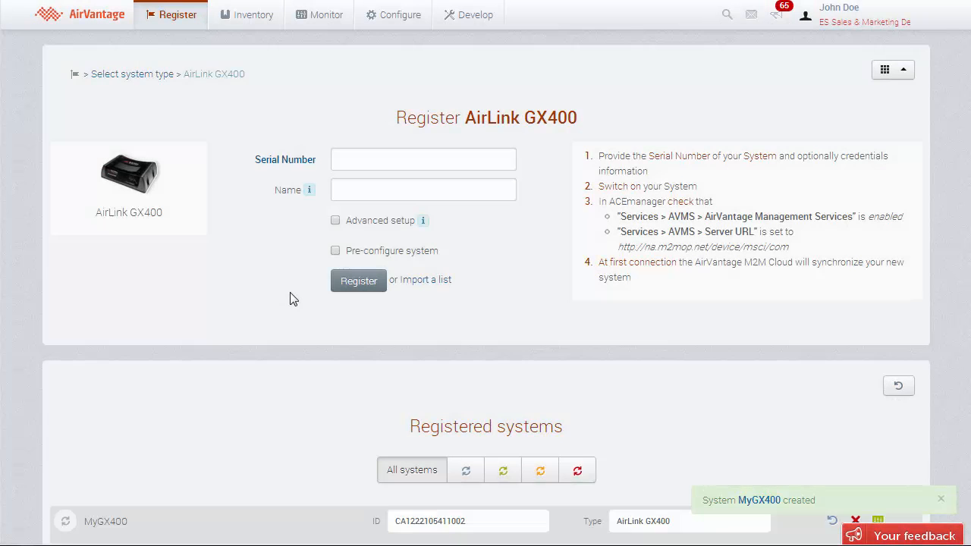
scroll("down", 3)
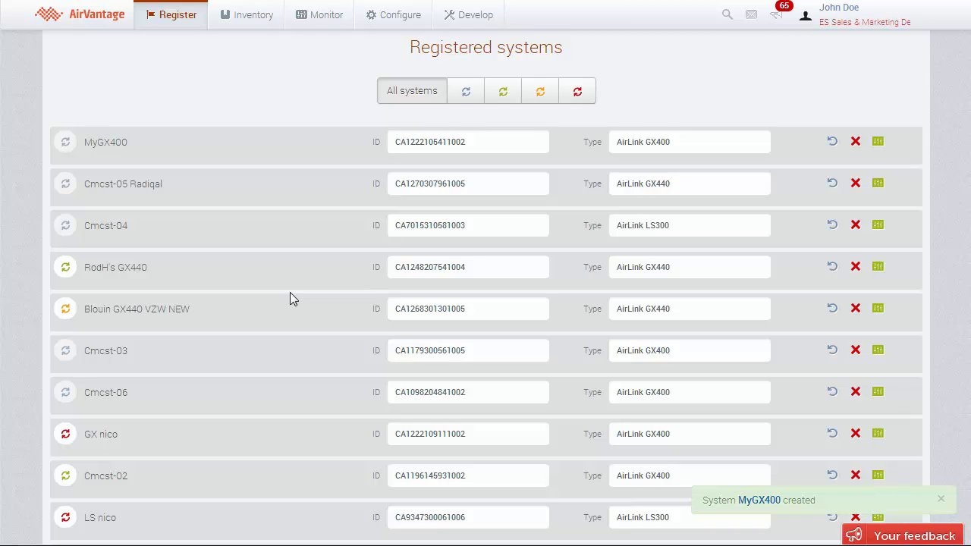
mouse_move(528, 237)
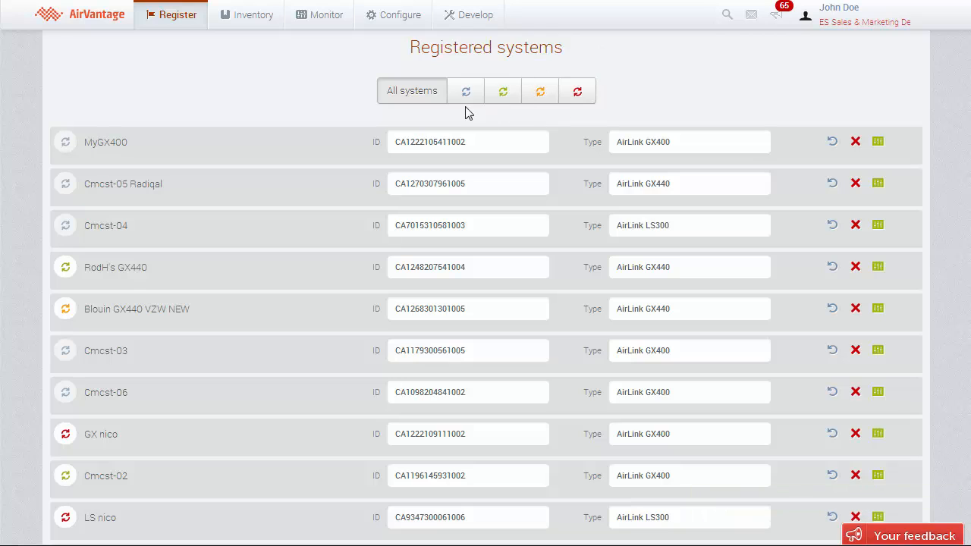
mouse_move(65, 143)
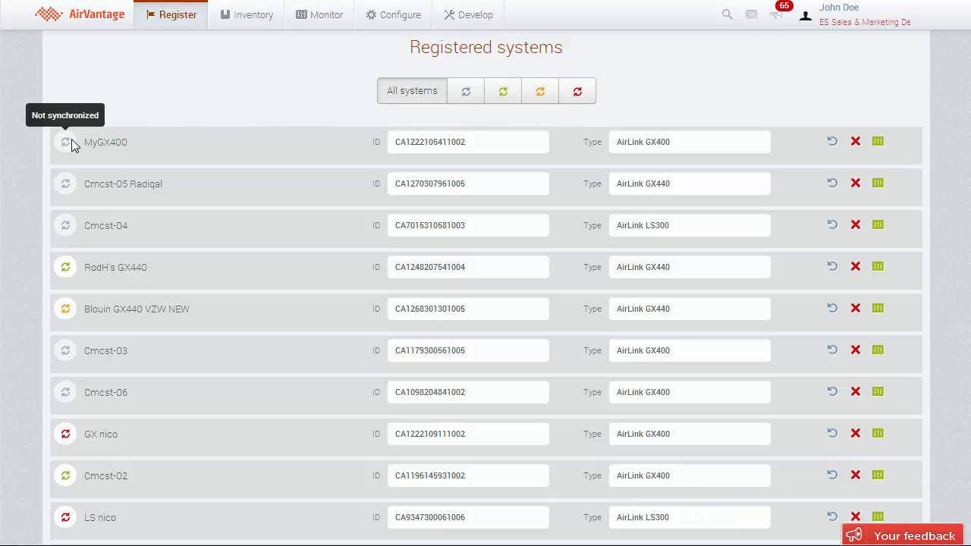
mouse_move(410, 53)
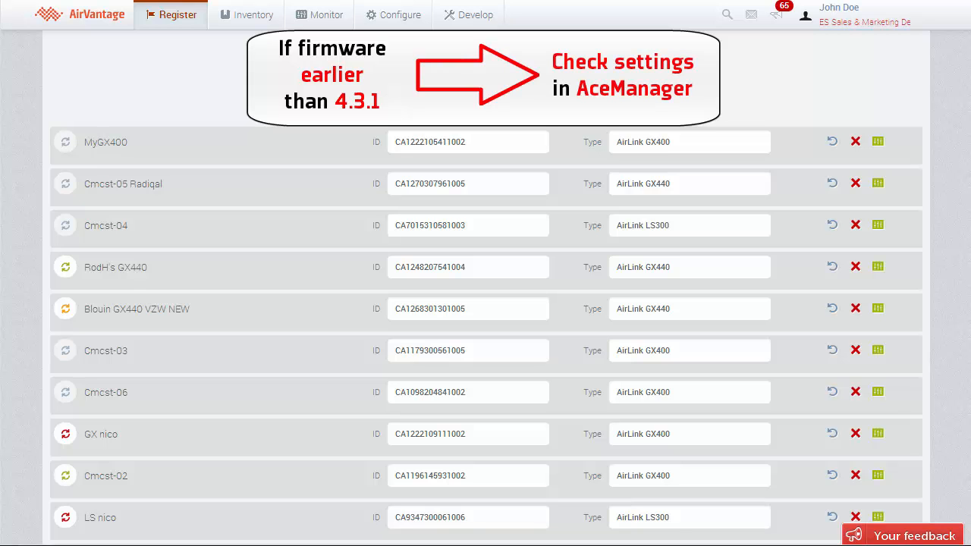
mouse_move(835, 104)
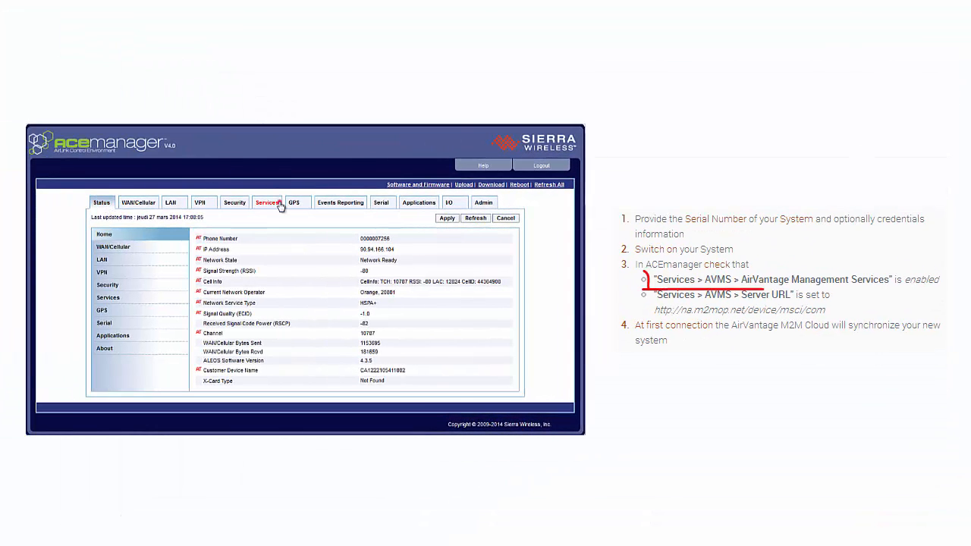
Step: Show the gateway's AVMS services settings with AirVantage Management Service enabled
left_click(267, 201)
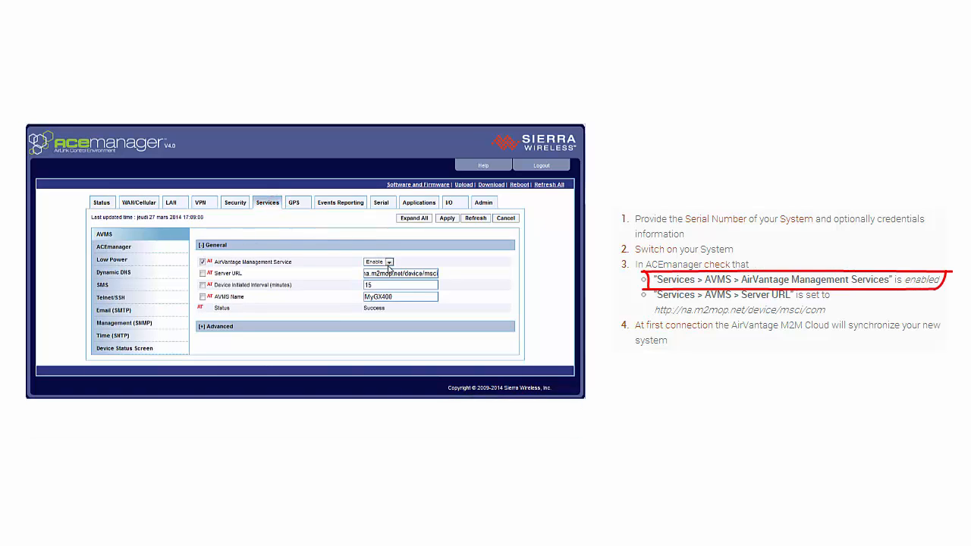
mouse_move(449, 277)
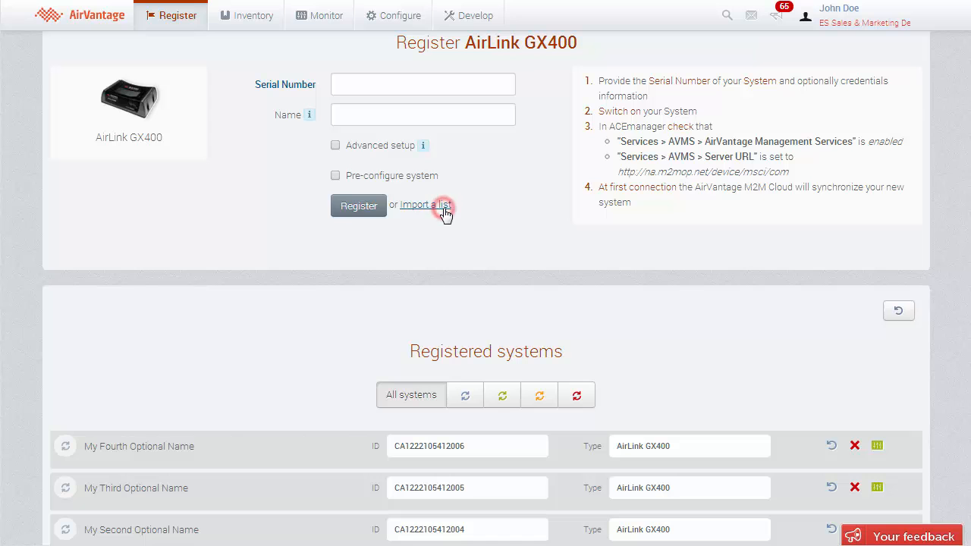
Step: Start a bulk import from a list and download the CSV import template
left_click(427, 205)
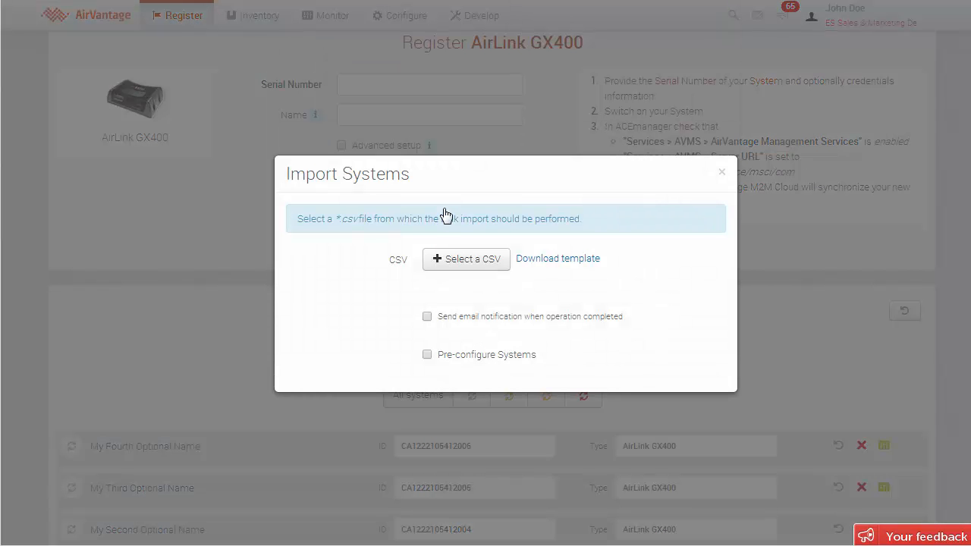
mouse_move(467, 197)
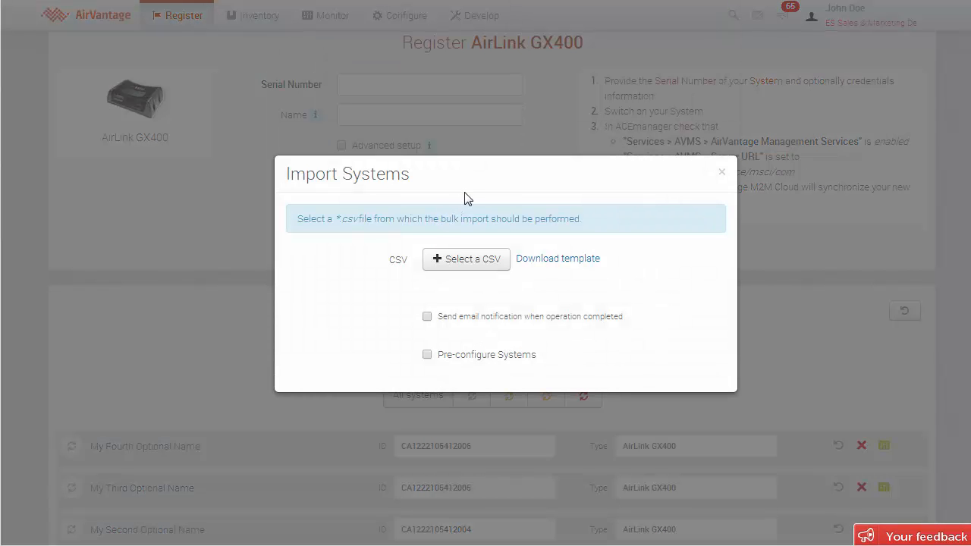
mouse_move(510, 182)
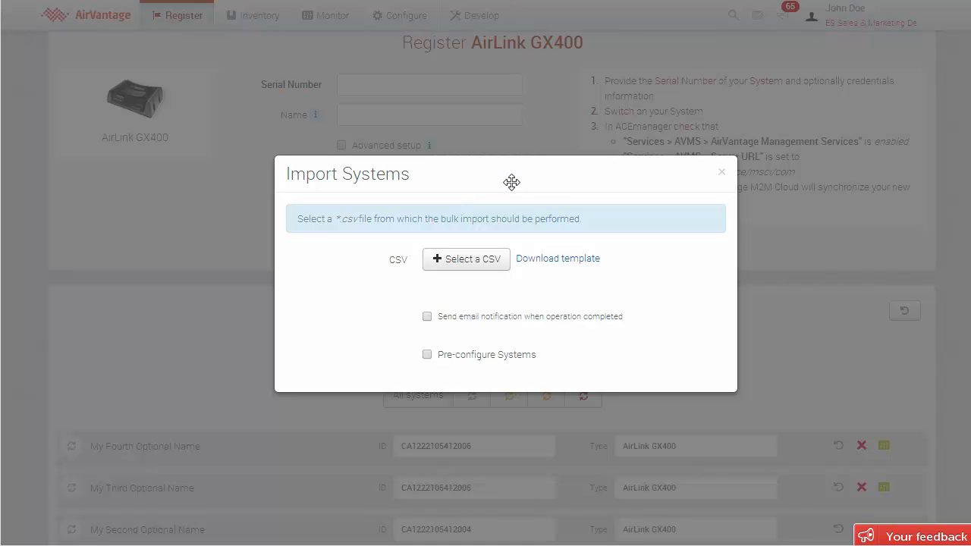
mouse_move(559, 258)
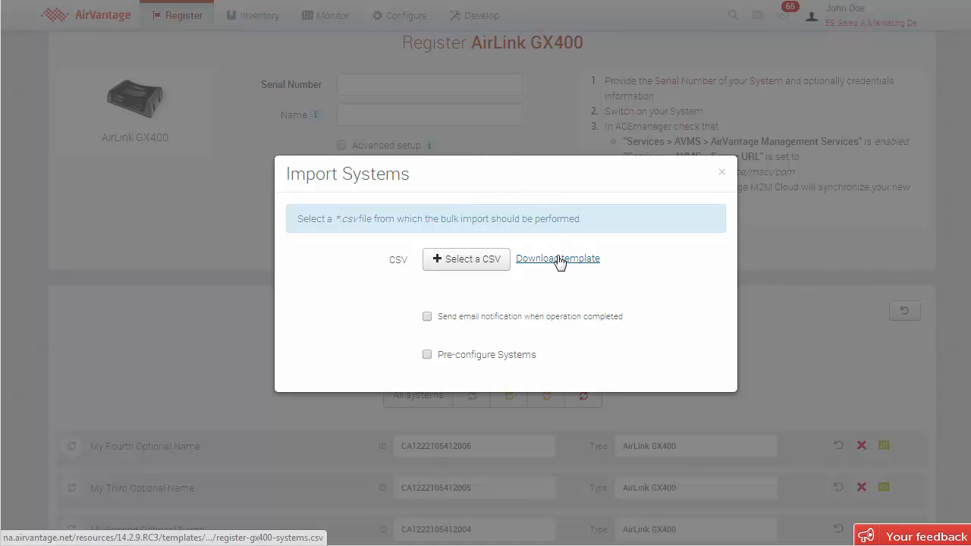
left_click(558, 258)
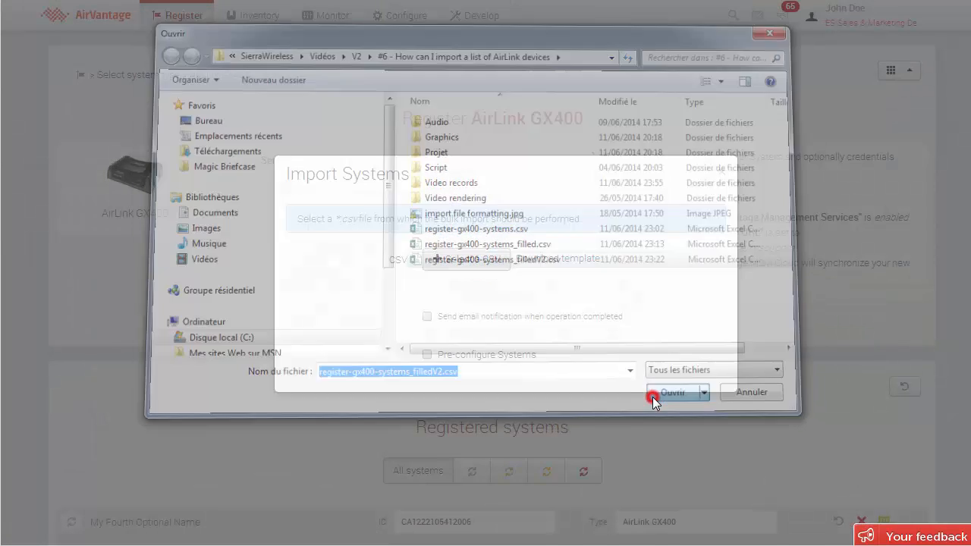
Step: Confirm the chosen CSV to launch the import and view Registered systems
left_click(670, 392)
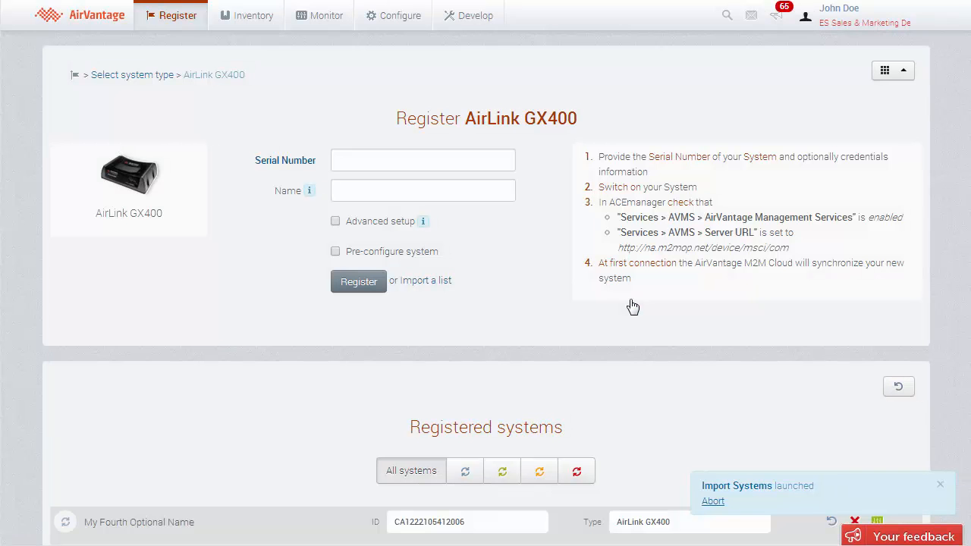
scroll("down", 3)
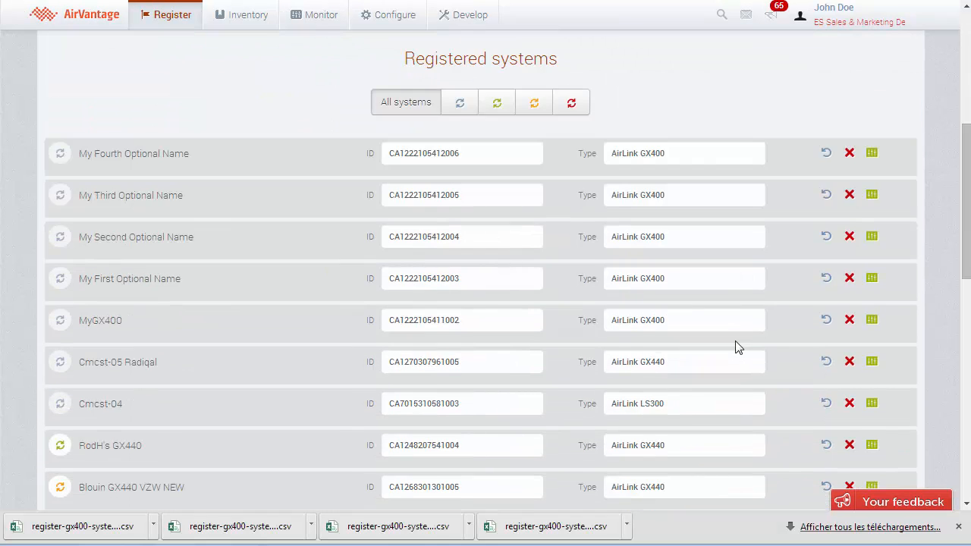